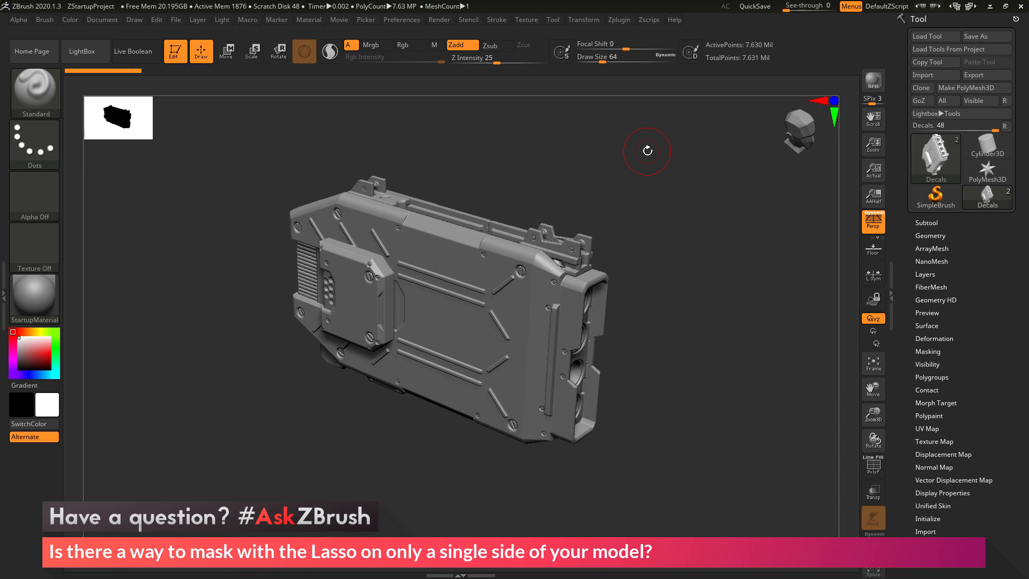
{"action": "mouse_move", "coordinate": [673, 168]}
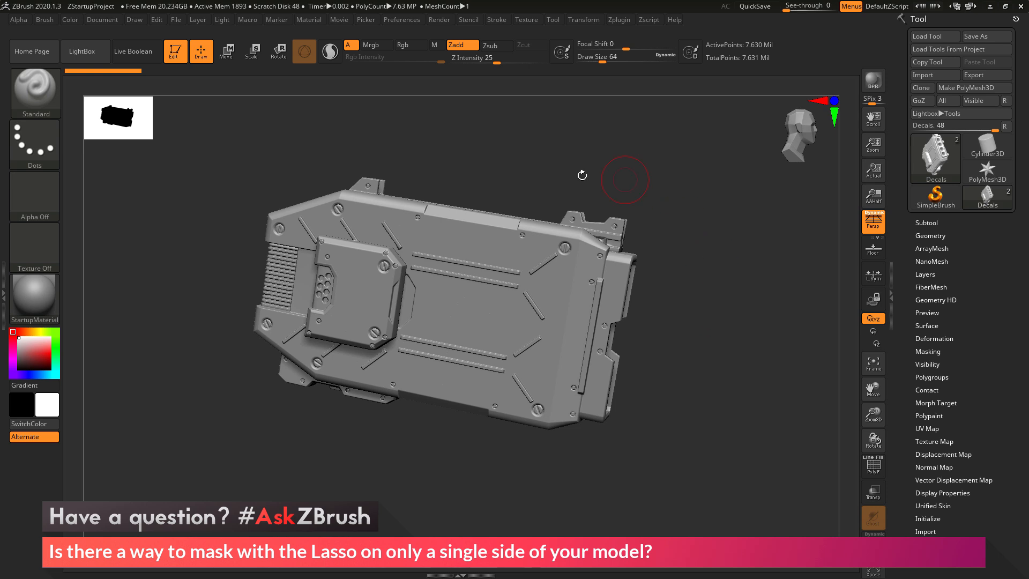
{"action": "mouse_move", "coordinate": [412, 293]}
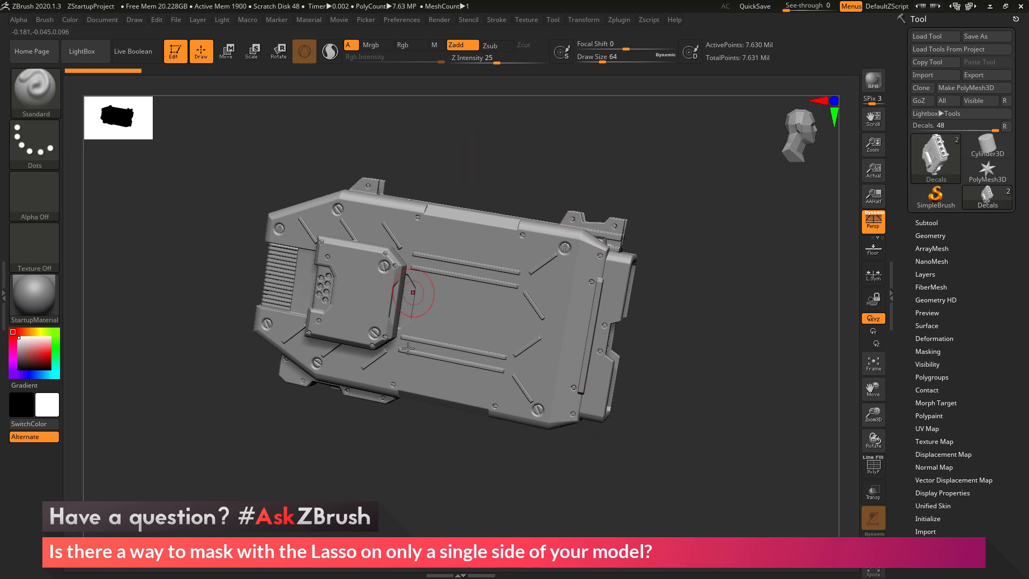
{"action": "mouse_move", "coordinate": [742, 396]}
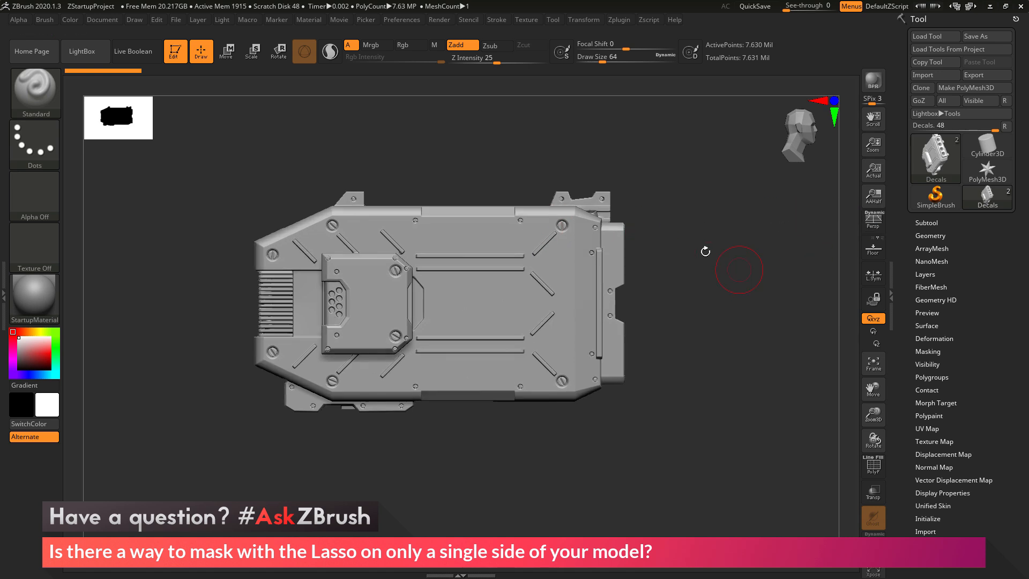
{"action": "mouse_move", "coordinate": [204, 278]}
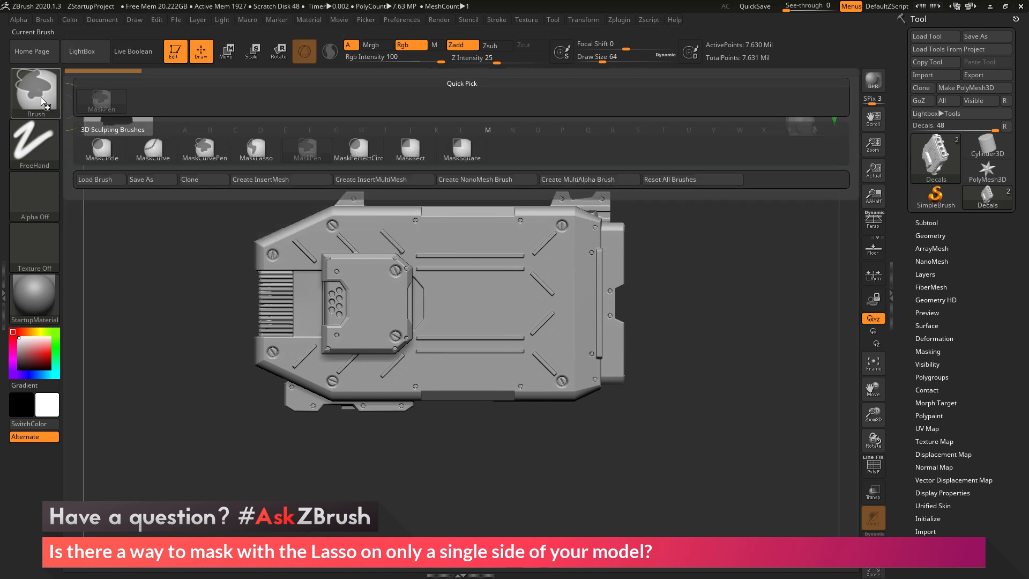
Step: Select the MaskLasso brush from the Brush palette for freehand masking
{"action": "left_click", "coordinate": [255, 147]}
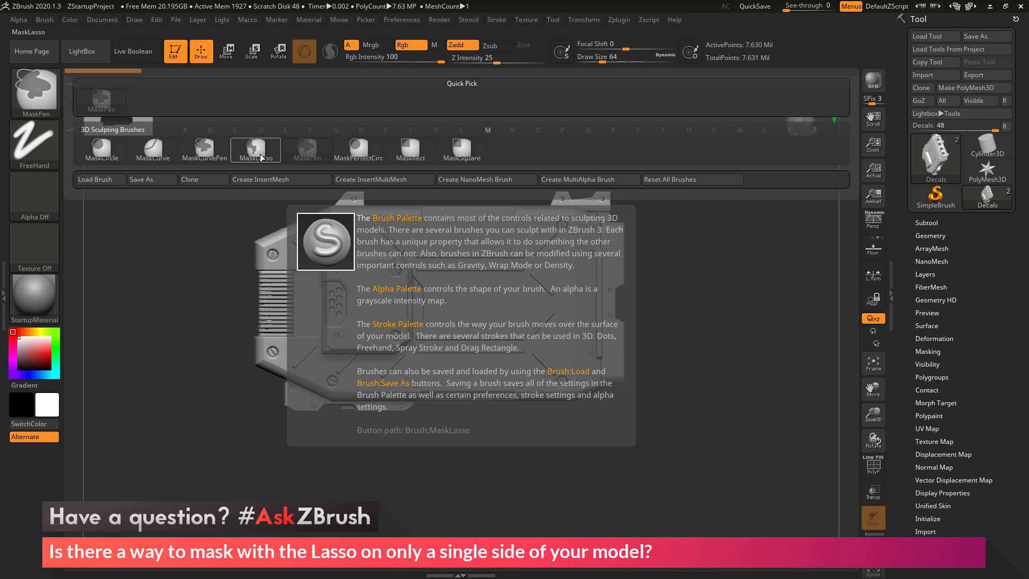
{"action": "left_click", "coordinate": [255, 149]}
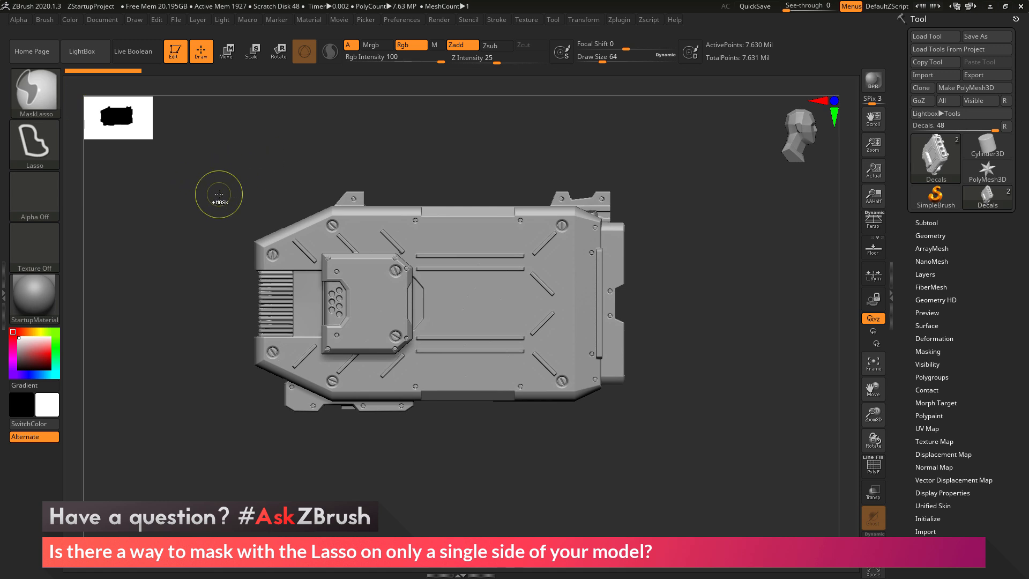
{"action": "mouse_move", "coordinate": [391, 154]}
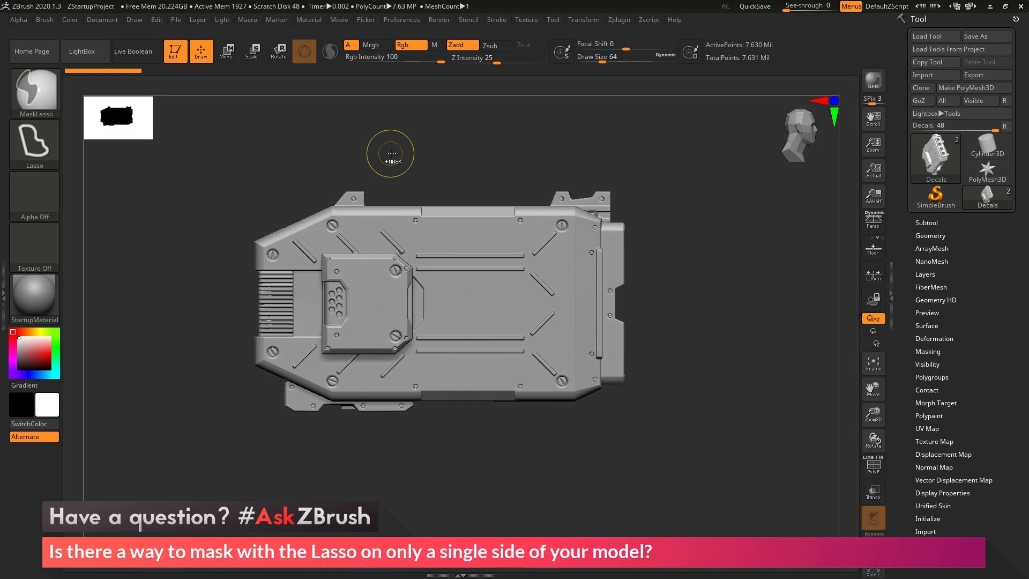
{"action": "mouse_move", "coordinate": [447, 110]}
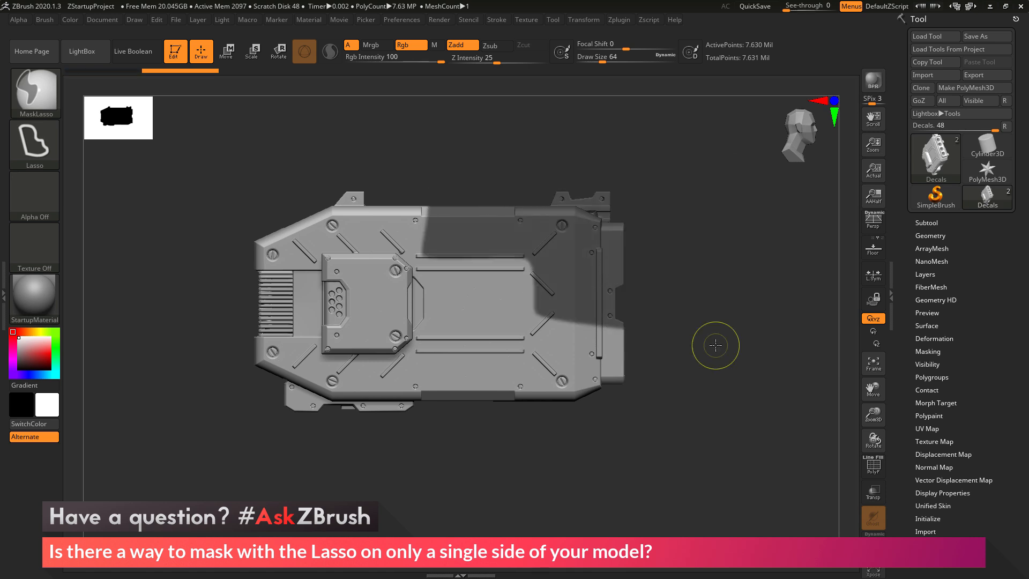
{"action": "mouse_move", "coordinate": [245, 127]}
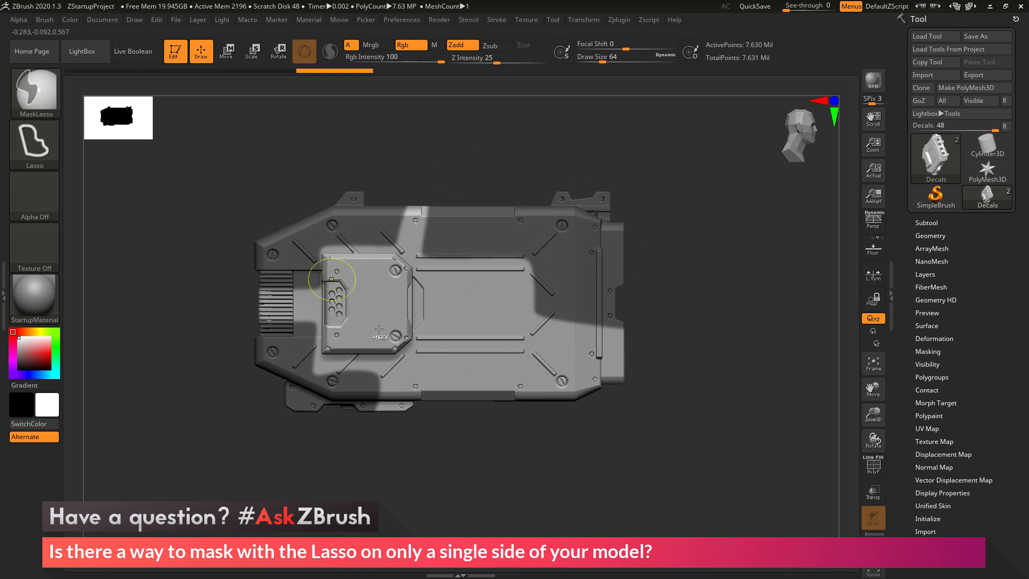
{"action": "mouse_move", "coordinate": [423, 123]}
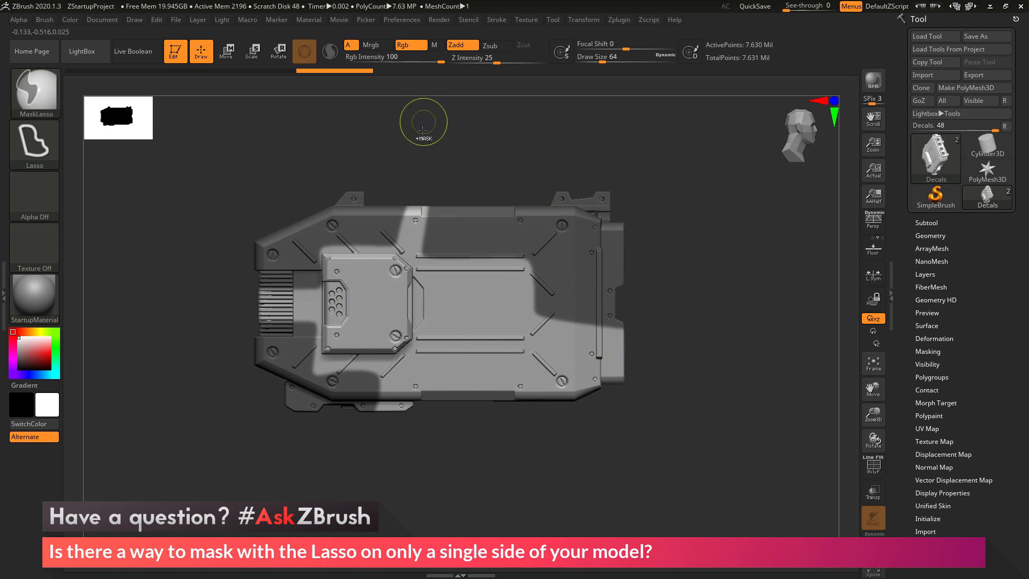
{"action": "mouse_move", "coordinate": [516, 195]}
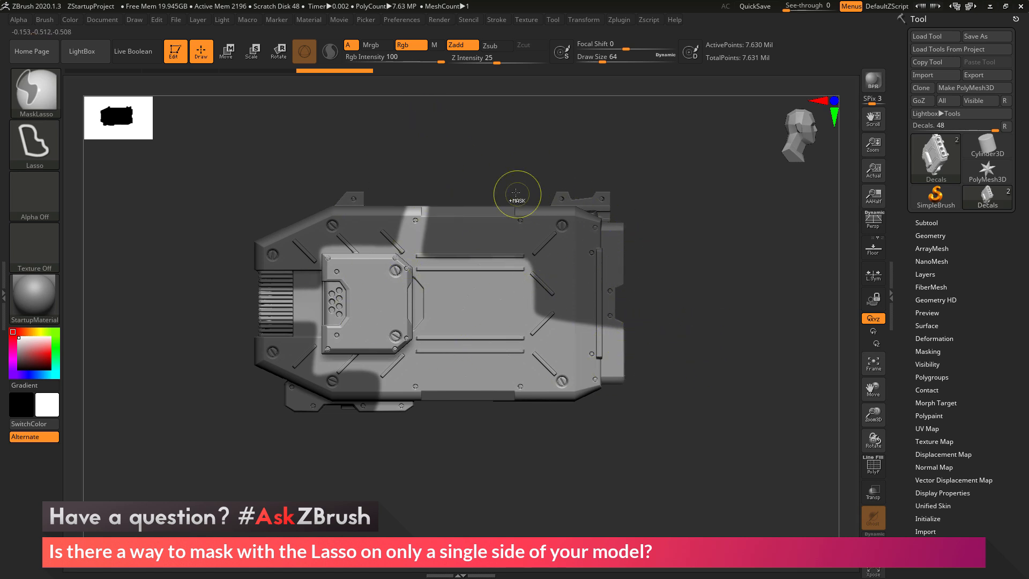
{"action": "mouse_move", "coordinate": [711, 382]}
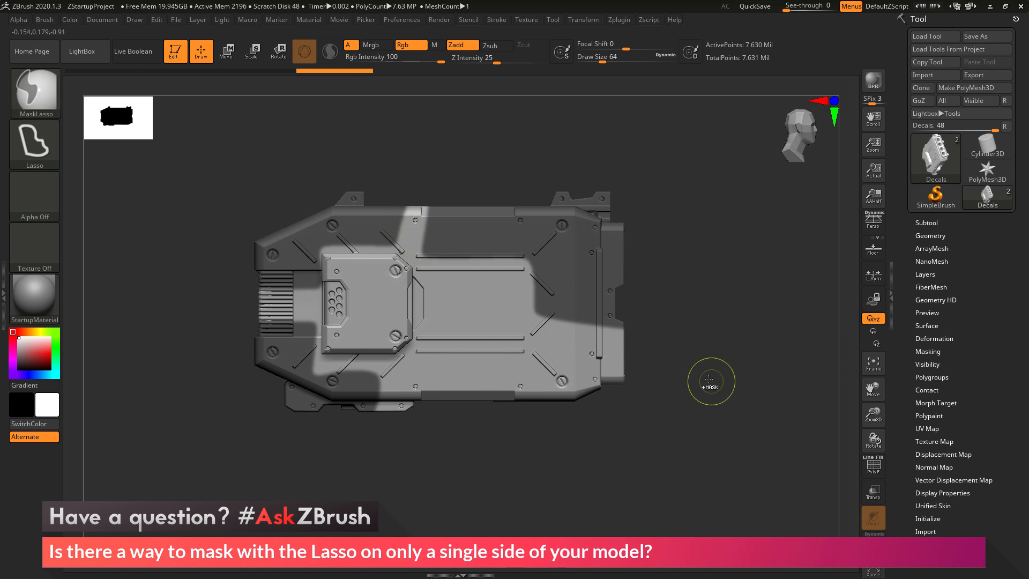
{"action": "mouse_move", "coordinate": [514, 339]}
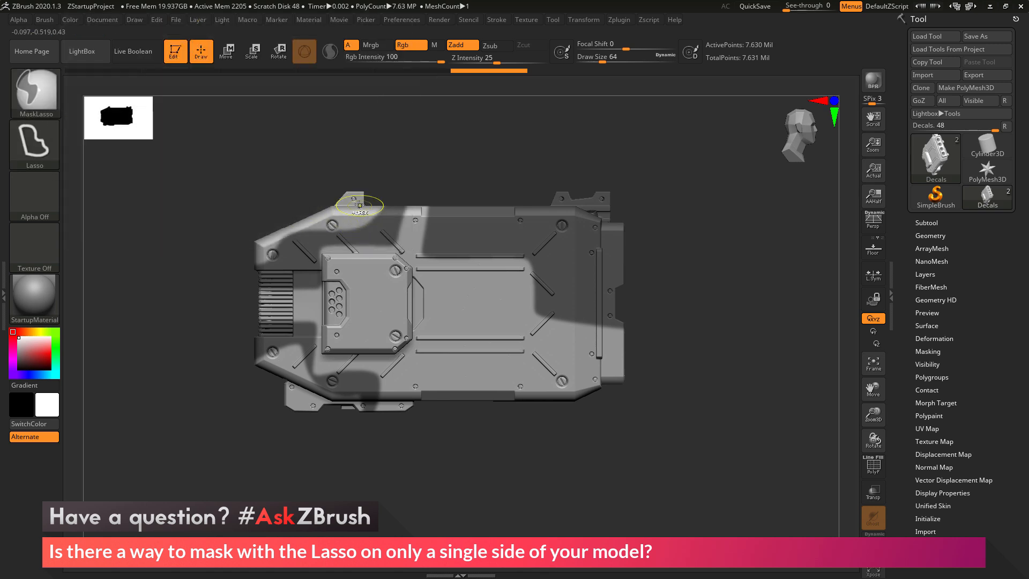
{"action": "mouse_move", "coordinate": [662, 235]}
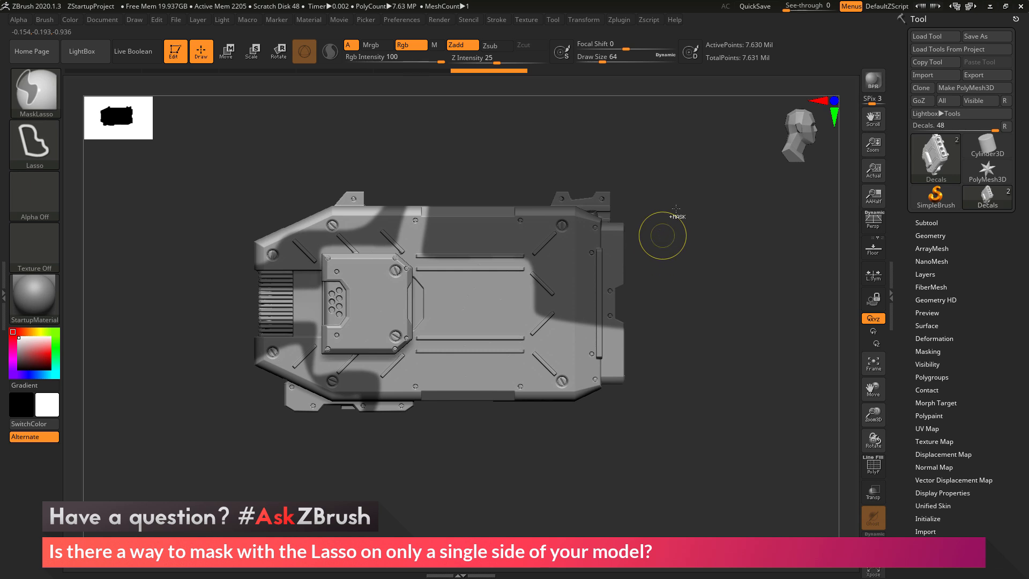
{"action": "mouse_move", "coordinate": [683, 174]}
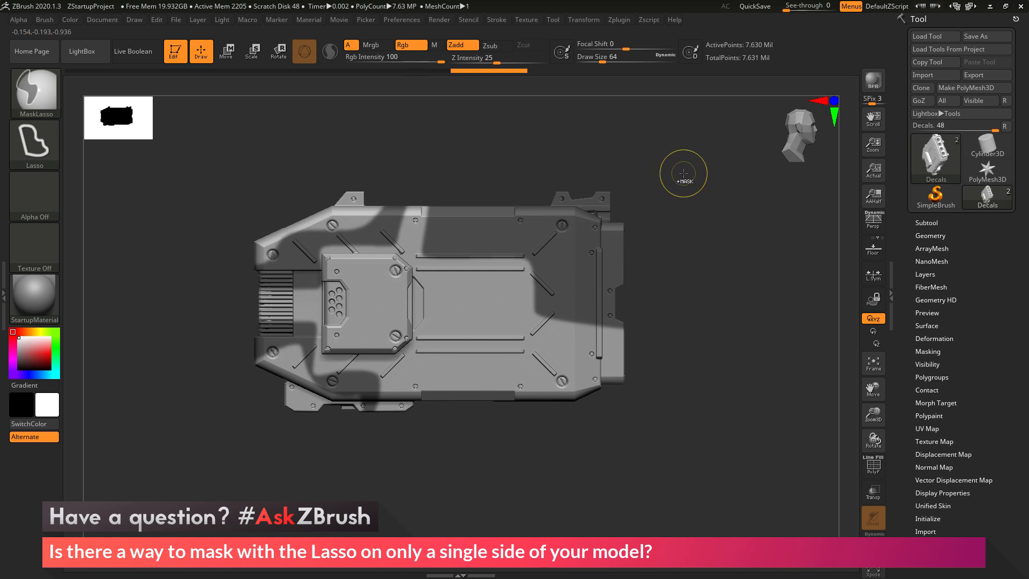
{"action": "mouse_move", "coordinate": [687, 182]}
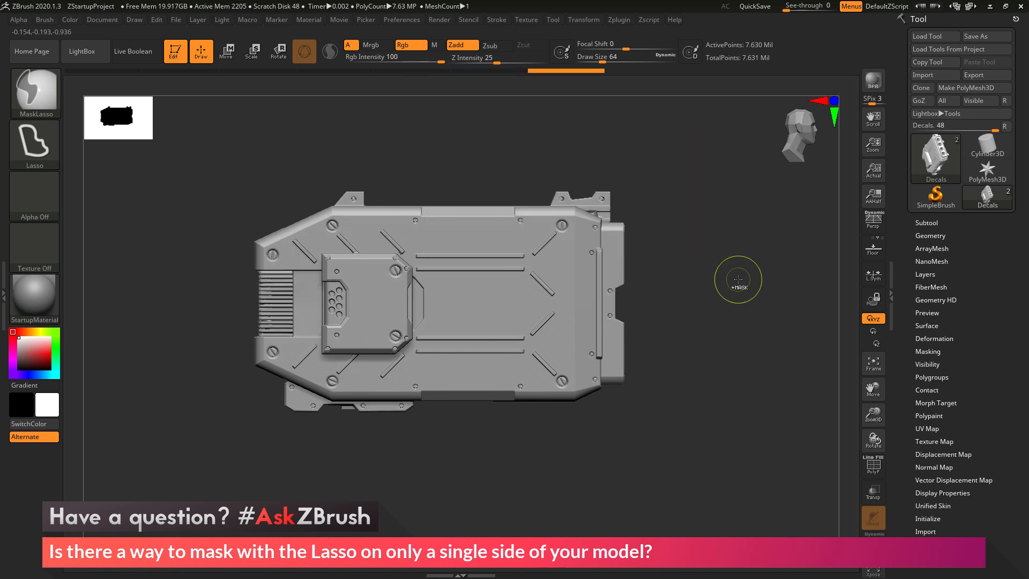
{"action": "mouse_move", "coordinate": [593, 422]}
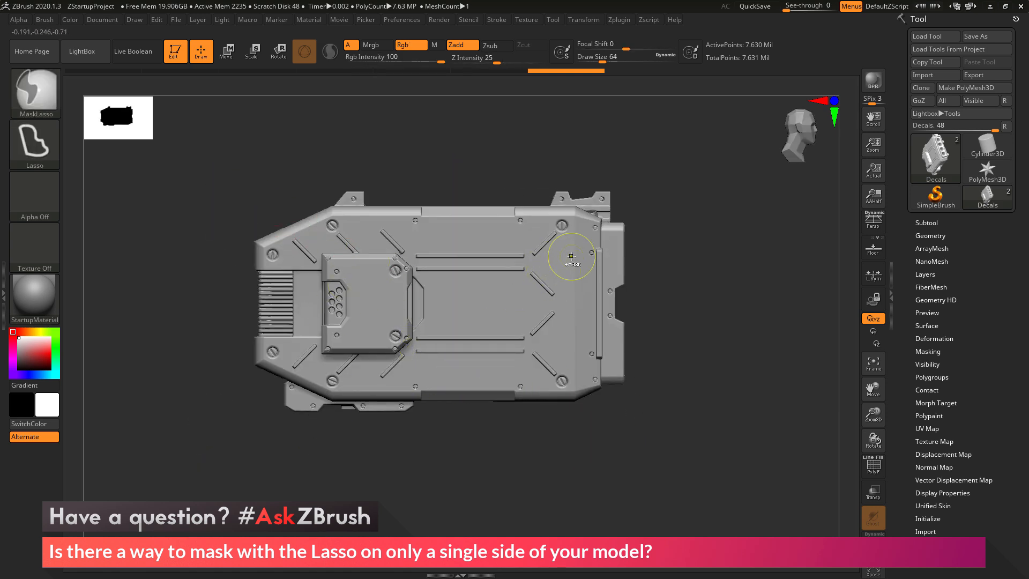
{"action": "mouse_move", "coordinate": [677, 254]}
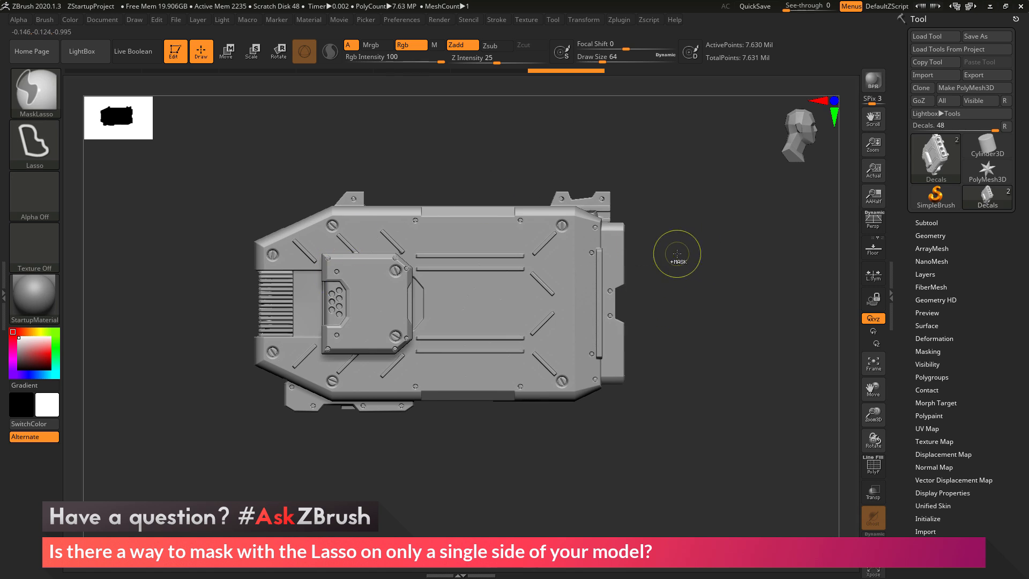
{"action": "mouse_move", "coordinate": [216, 149]}
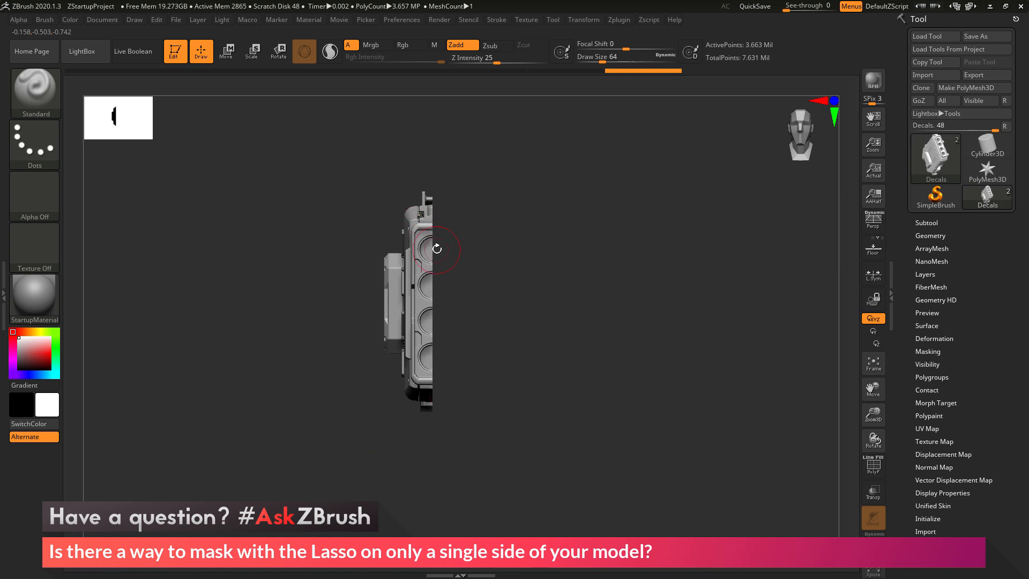
{"action": "mouse_move", "coordinate": [556, 471]}
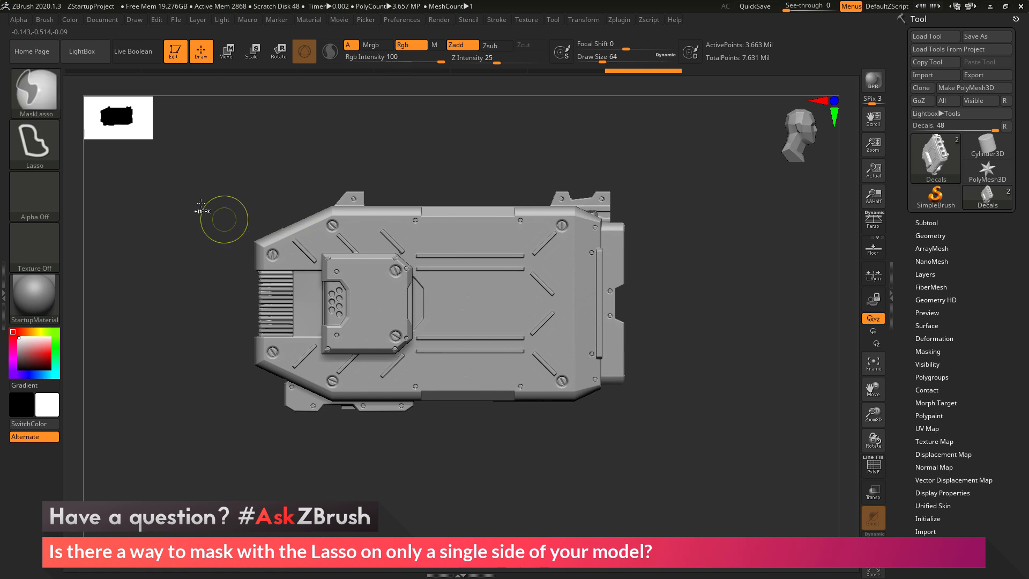
{"action": "mouse_move", "coordinate": [415, 159]}
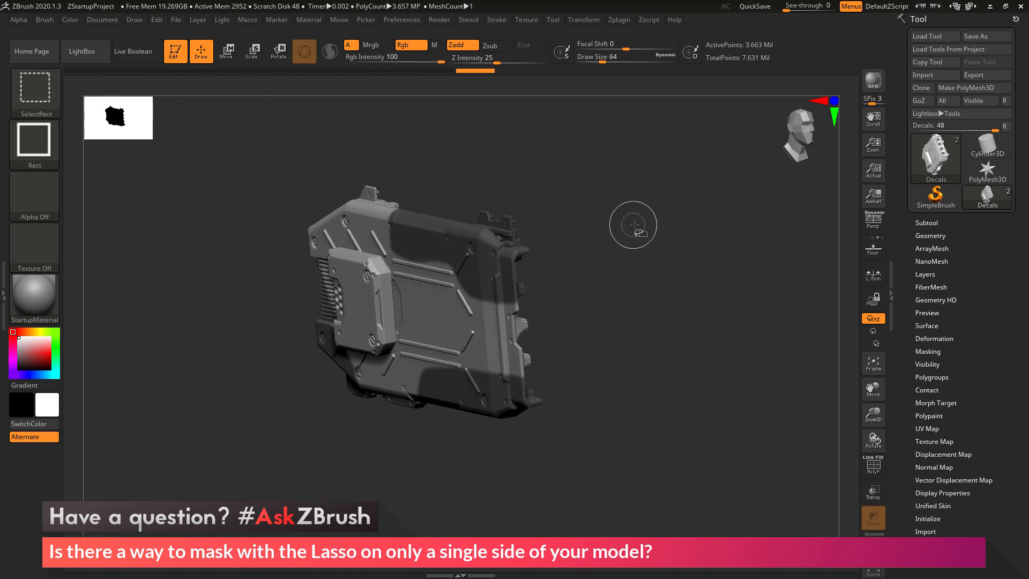
{"action": "mouse_move", "coordinate": [670, 188]}
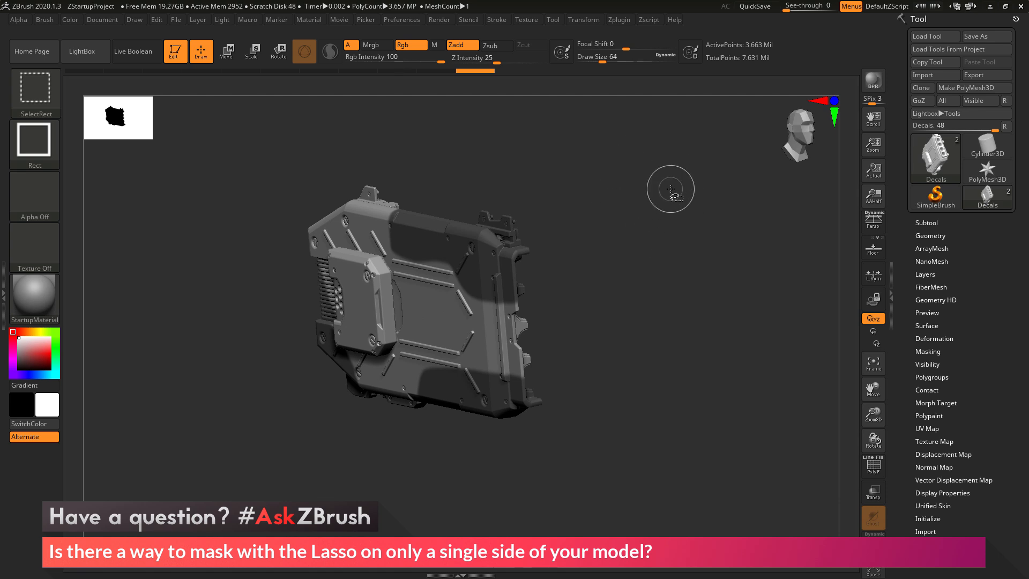
{"action": "mouse_move", "coordinate": [699, 364]}
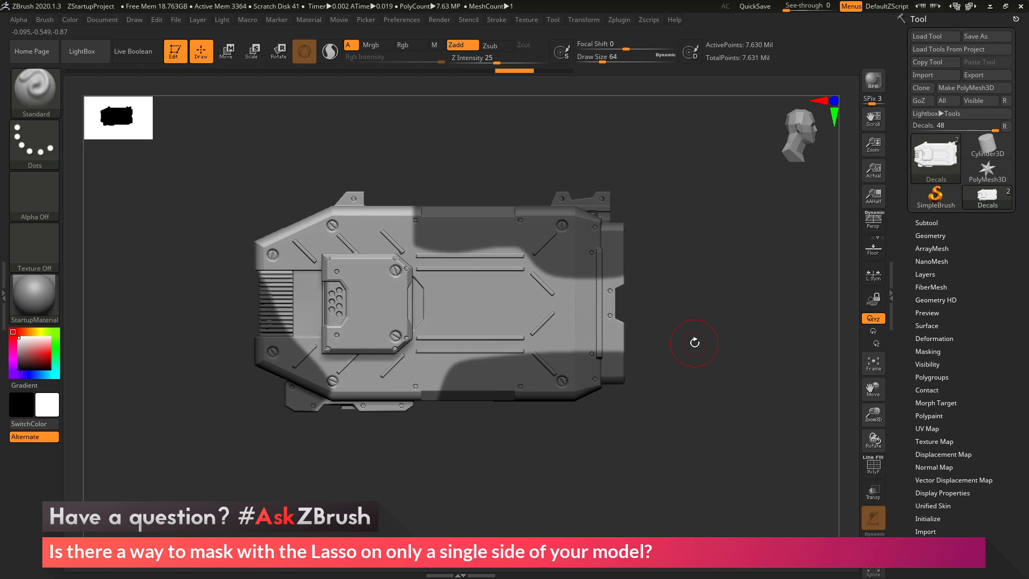
{"action": "mouse_move", "coordinate": [700, 246]}
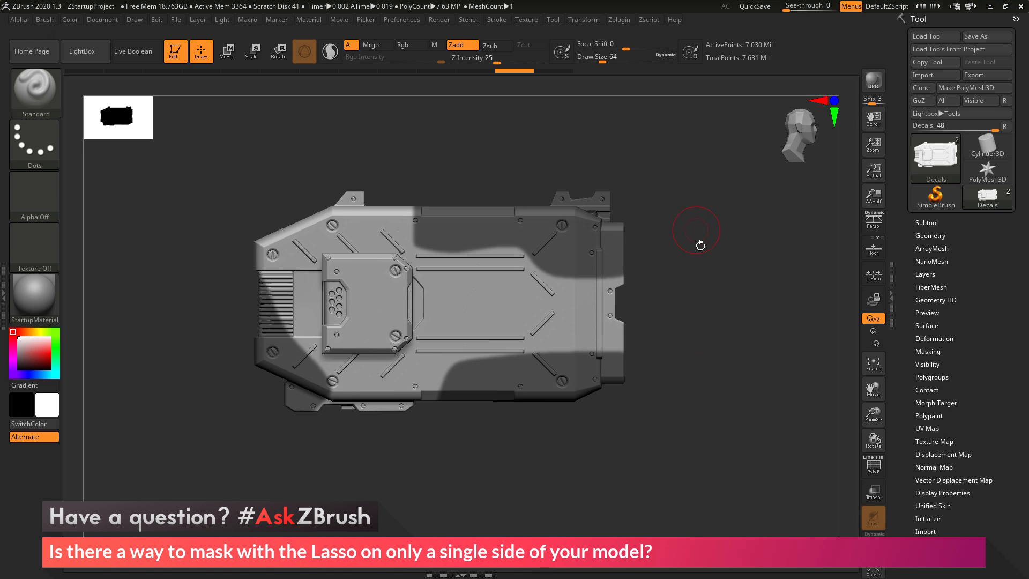
{"action": "mouse_move", "coordinate": [683, 169]}
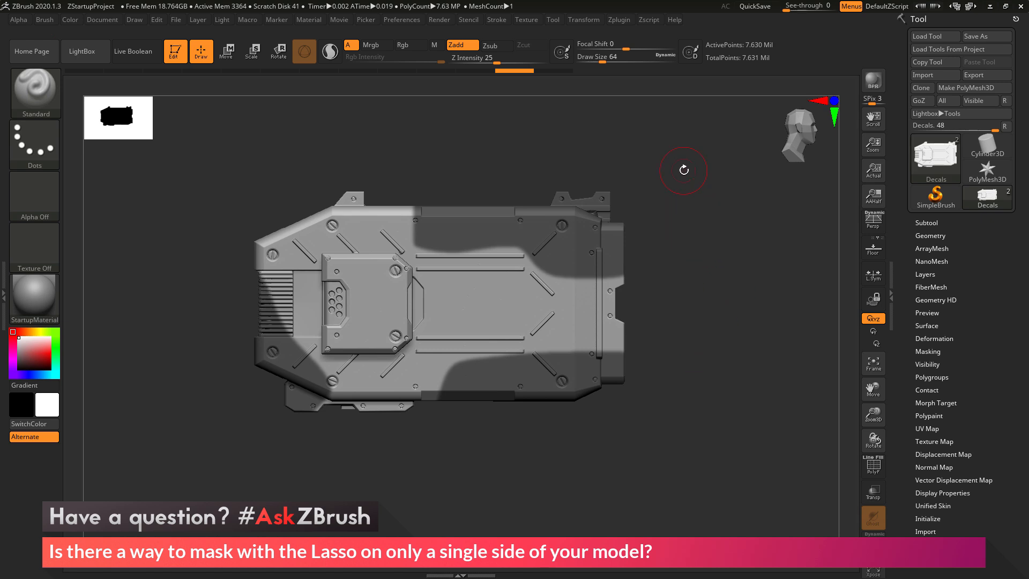
Step: Load ClothTear_06.psd from the LightBox Alpha library as the active brush alpha
{"action": "left_click", "coordinate": [84, 51]}
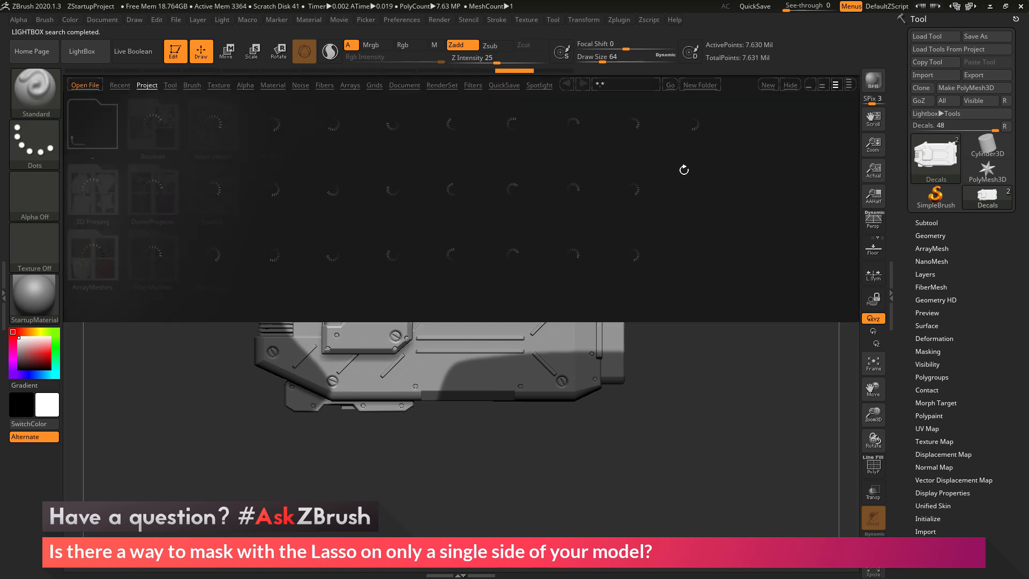
{"action": "left_click", "coordinate": [244, 85]}
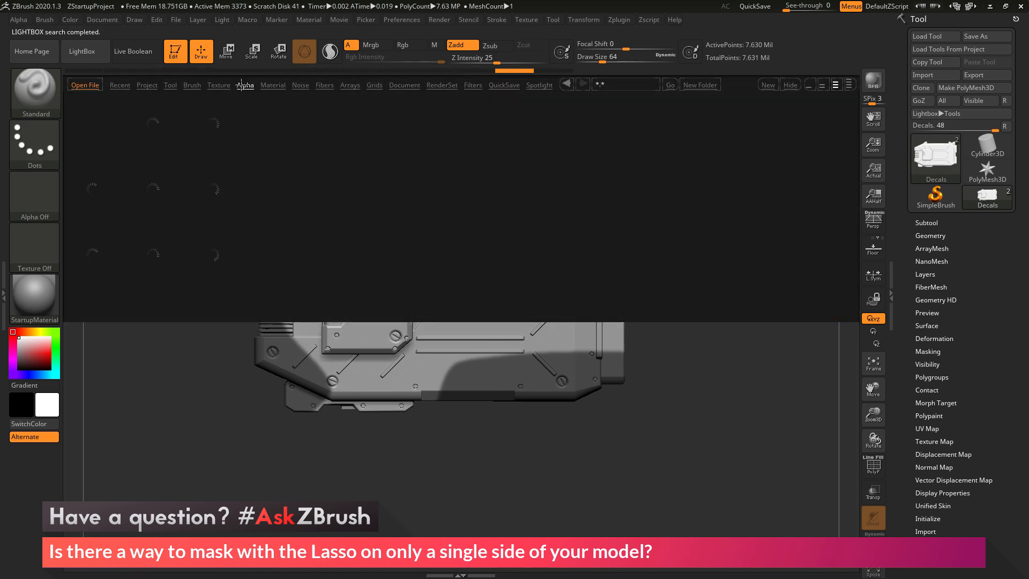
{"action": "left_click", "coordinate": [244, 85]}
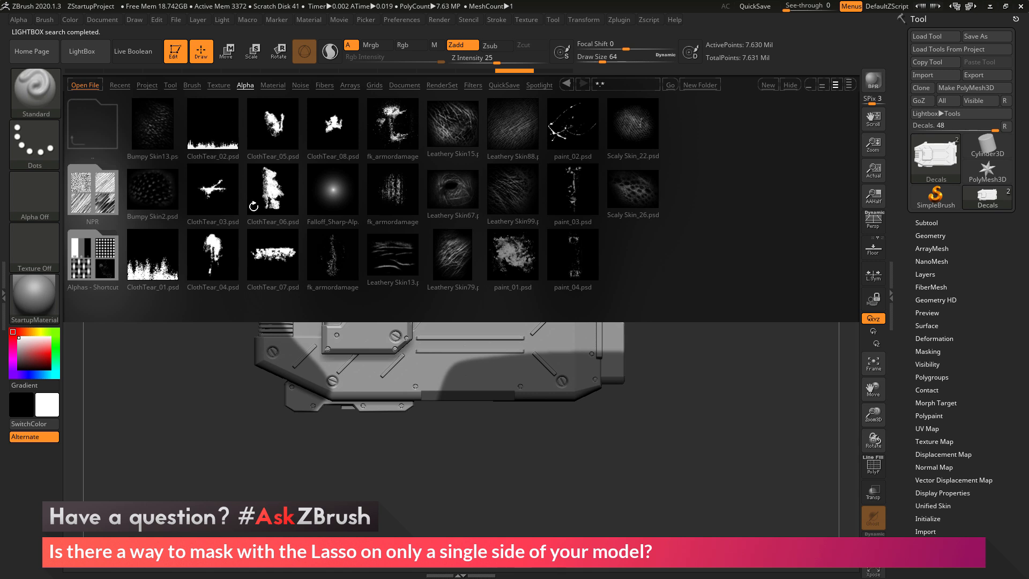
{"action": "left_click", "coordinate": [273, 191]}
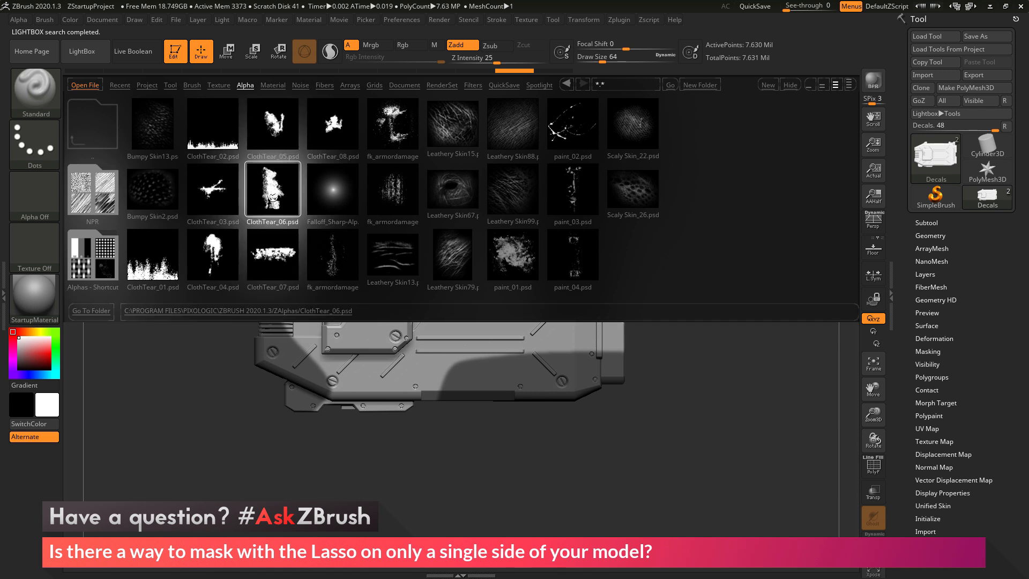
{"action": "left_click", "coordinate": [272, 189]}
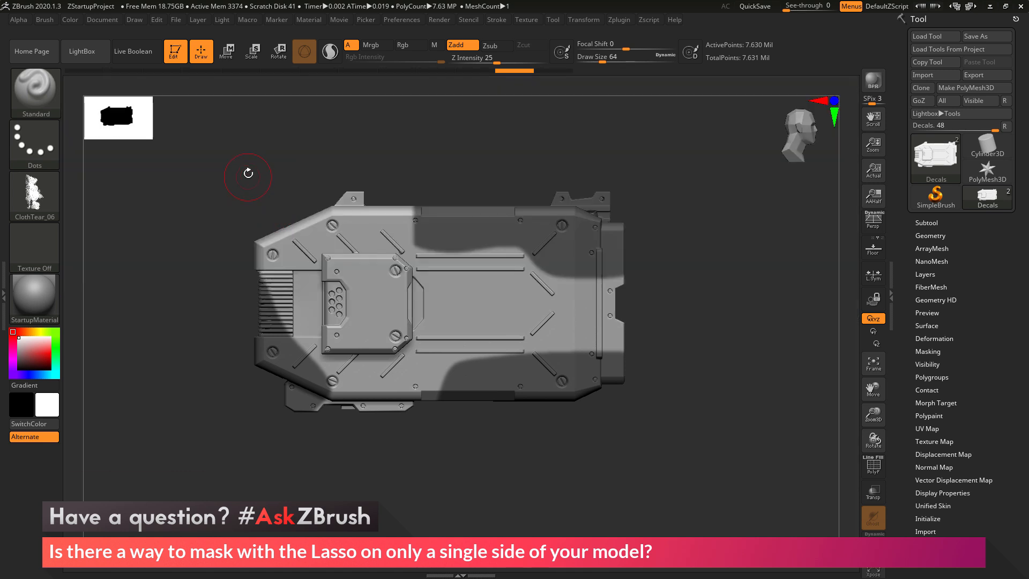
{"action": "mouse_move", "coordinate": [186, 189]}
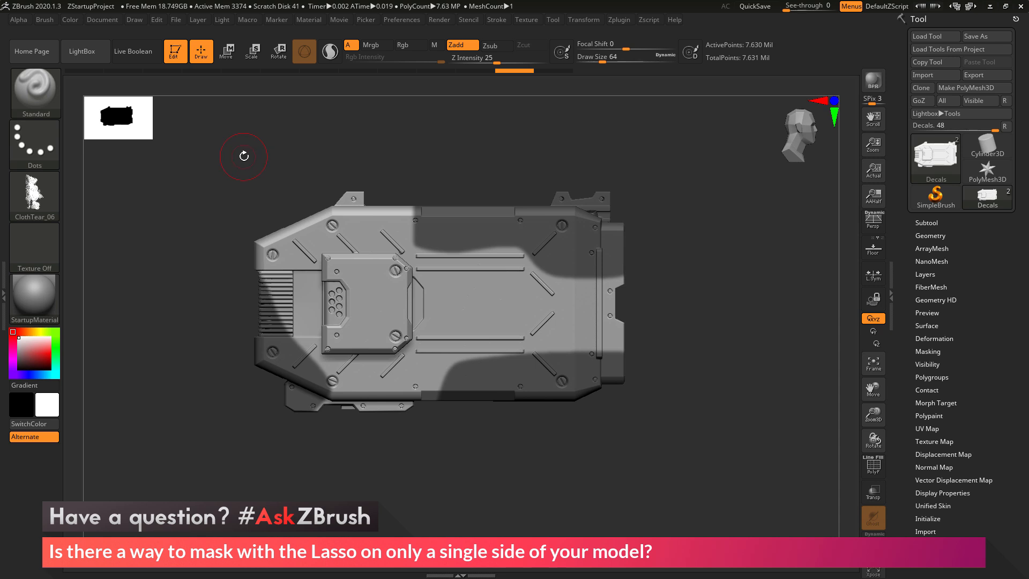
Step: Switch to the MaskRect brush and assign the ClothTear_06 alpha to it
{"action": "left_click", "coordinate": [34, 90]}
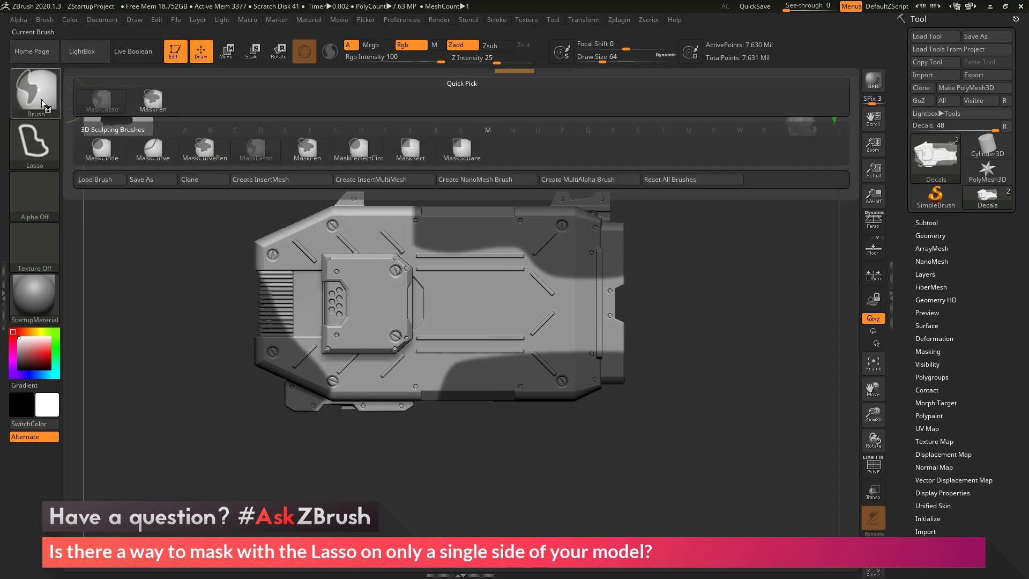
{"action": "mouse_move", "coordinate": [409, 151]}
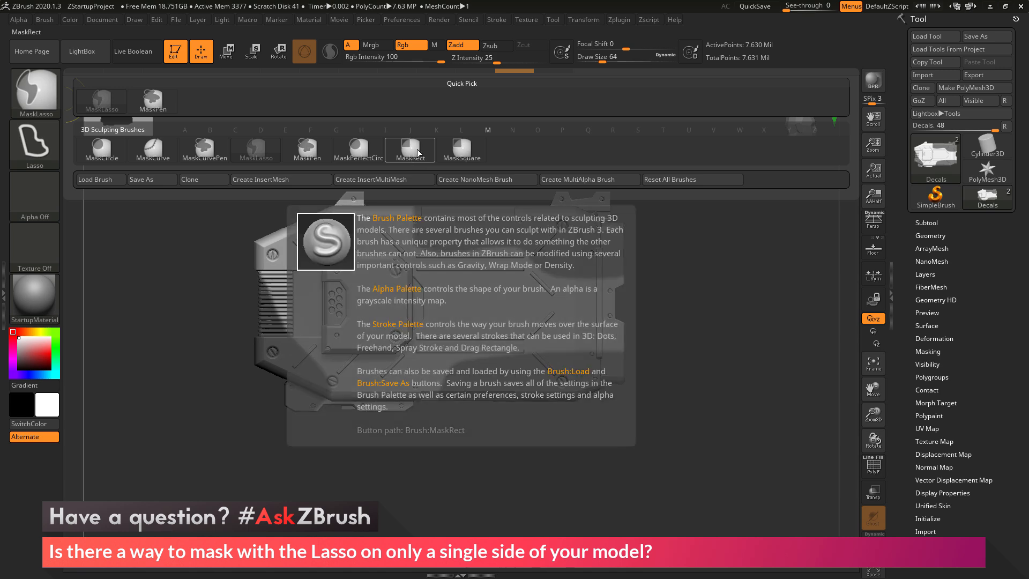
{"action": "left_click", "coordinate": [409, 151]}
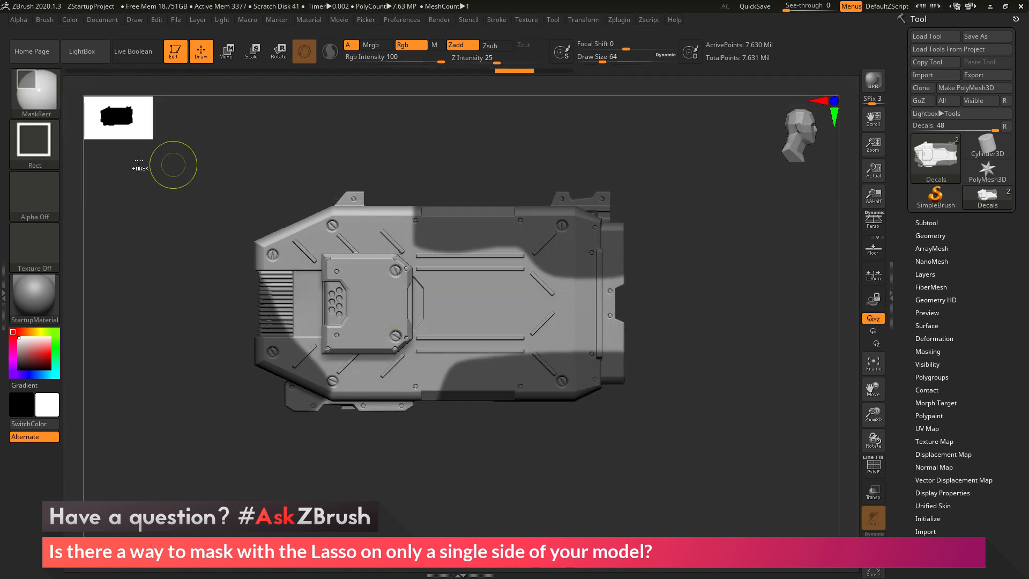
{"action": "left_click", "coordinate": [33, 198]}
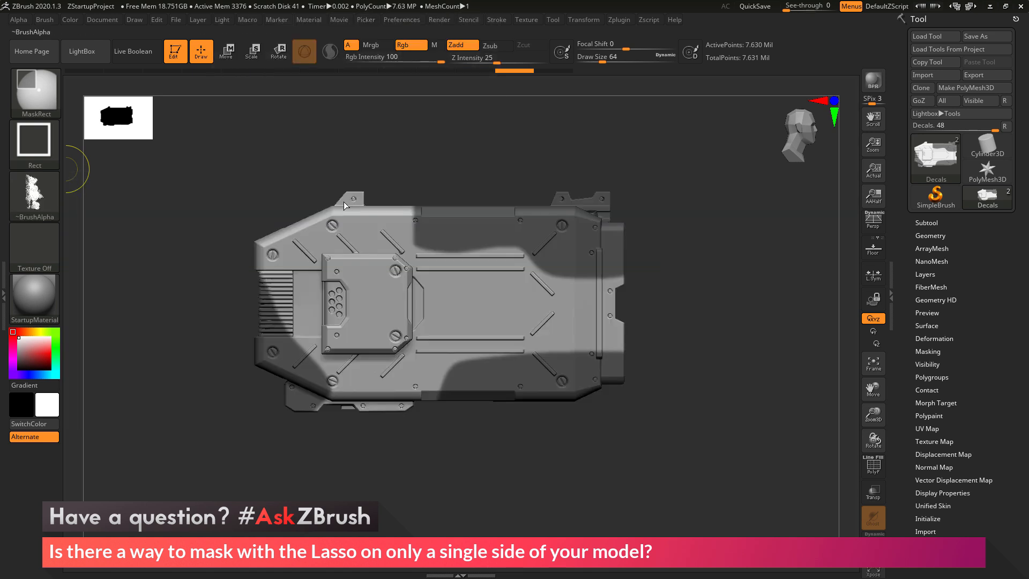
{"action": "left_click", "coordinate": [35, 93]}
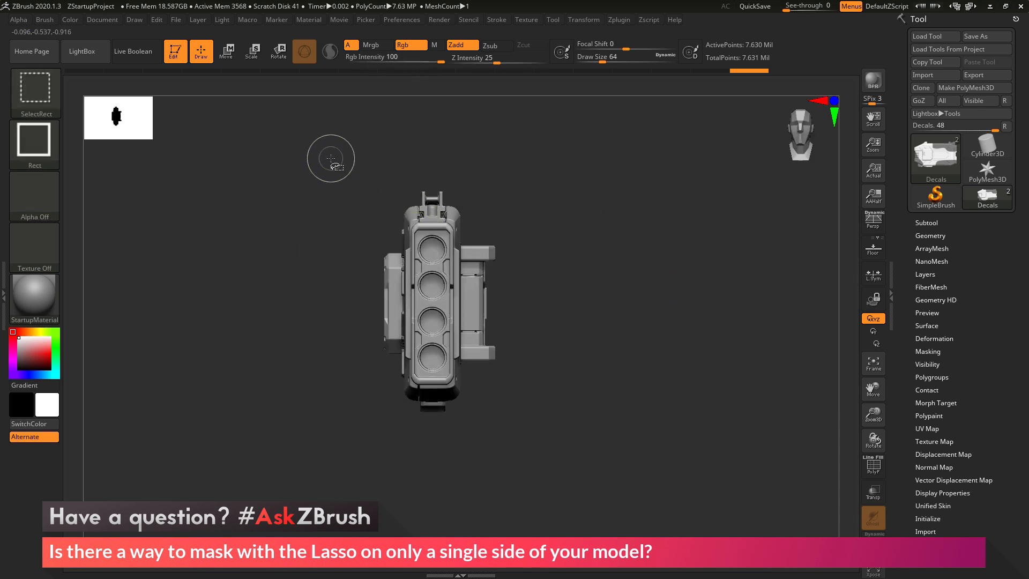
{"action": "mouse_move", "coordinate": [241, 183]}
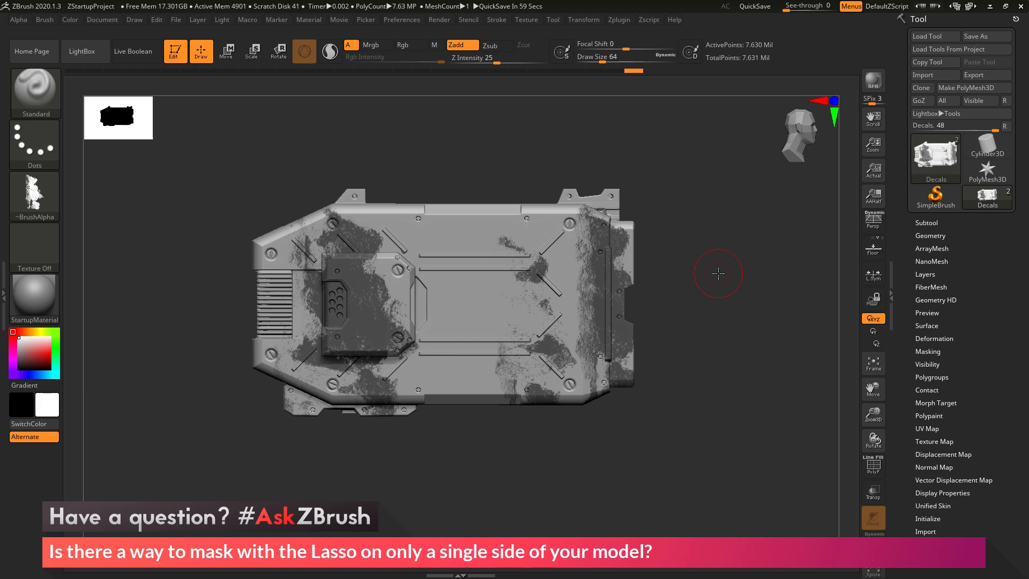
{"action": "mouse_move", "coordinate": [752, 281]}
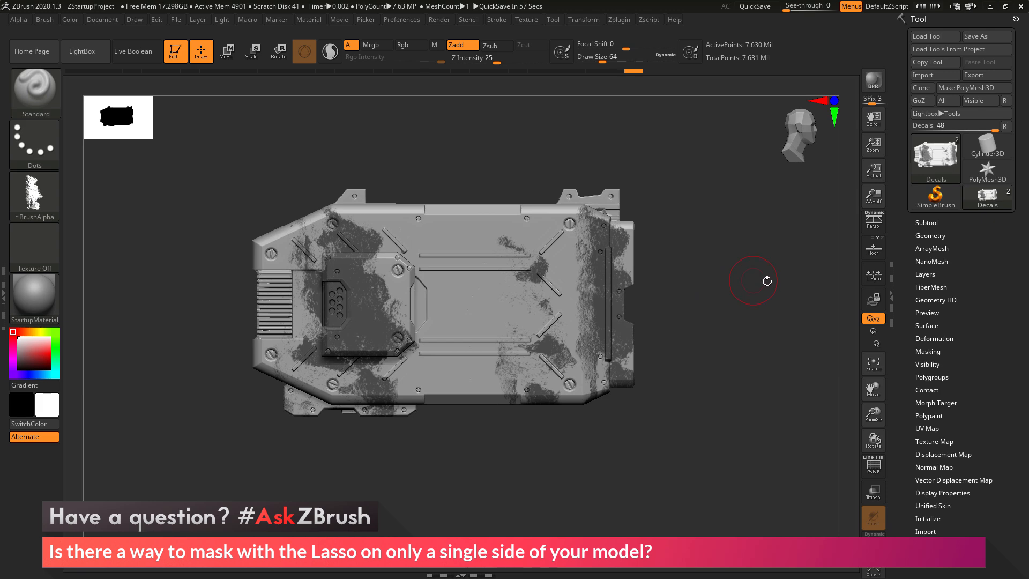